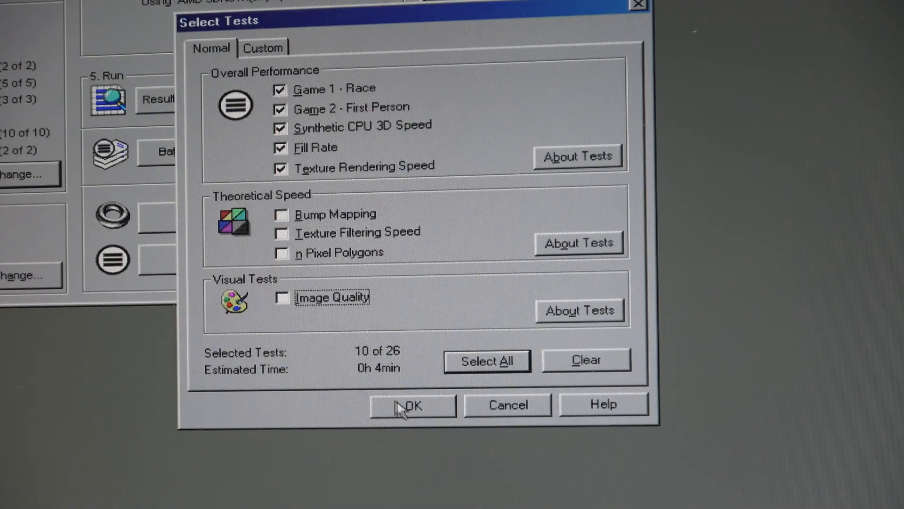
Confirm the 10 selected tests and launch the benchmark, loading Game 1 - Race at 800x600.
left_click(411, 404)
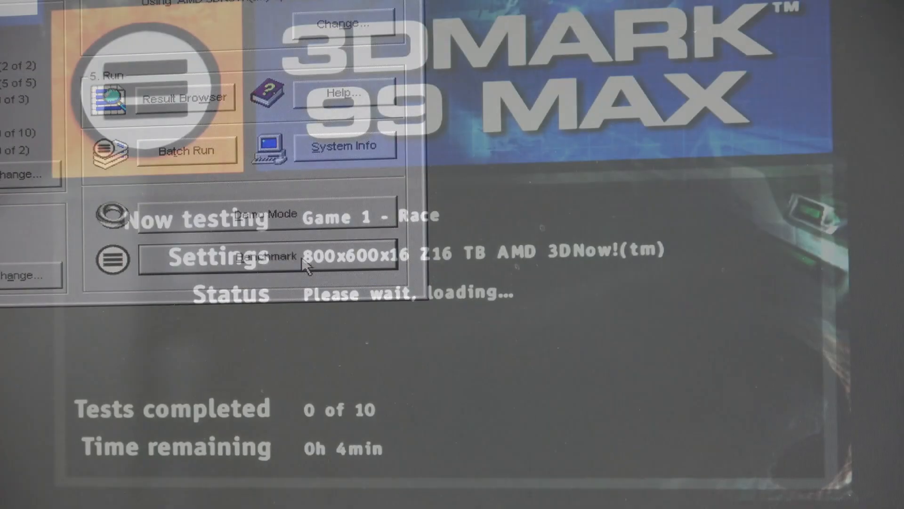